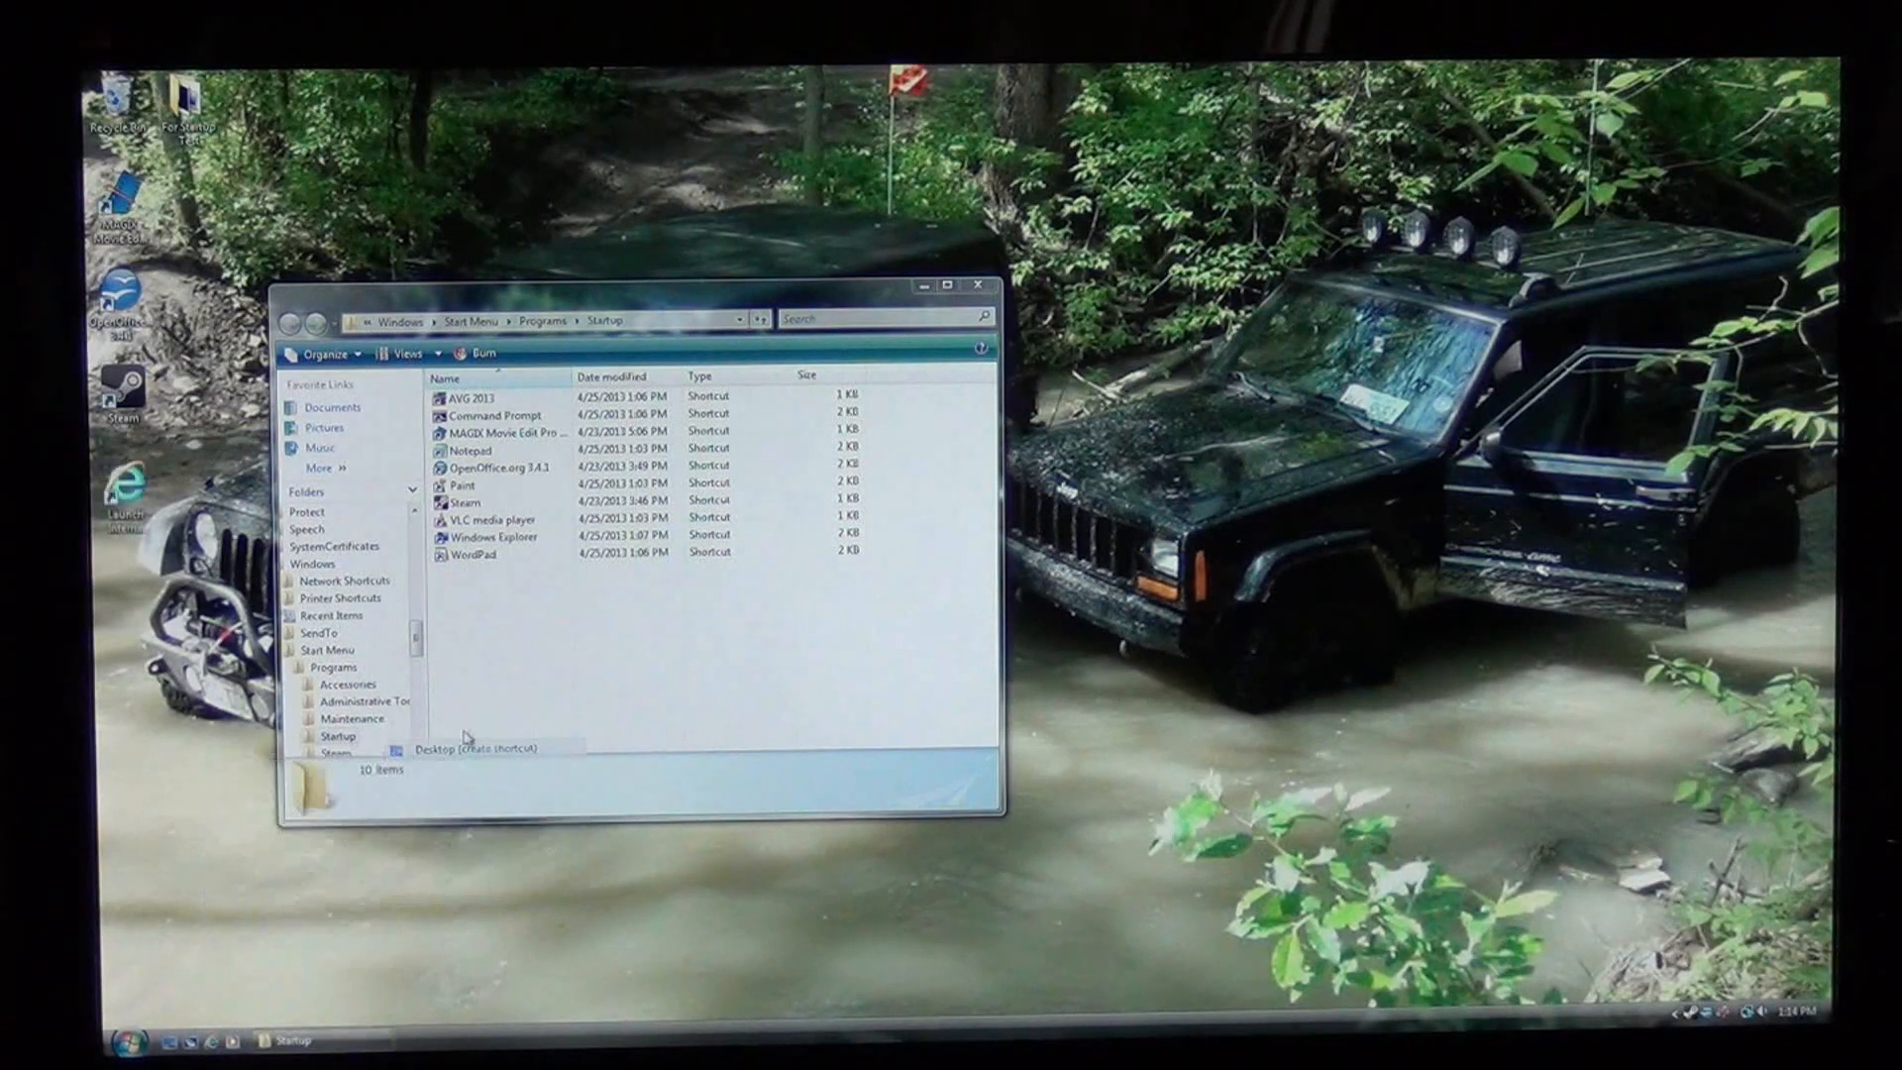
Paste the Launch Internet Explorer Browser shortcut into the Startup folder.
right_click(115, 485)
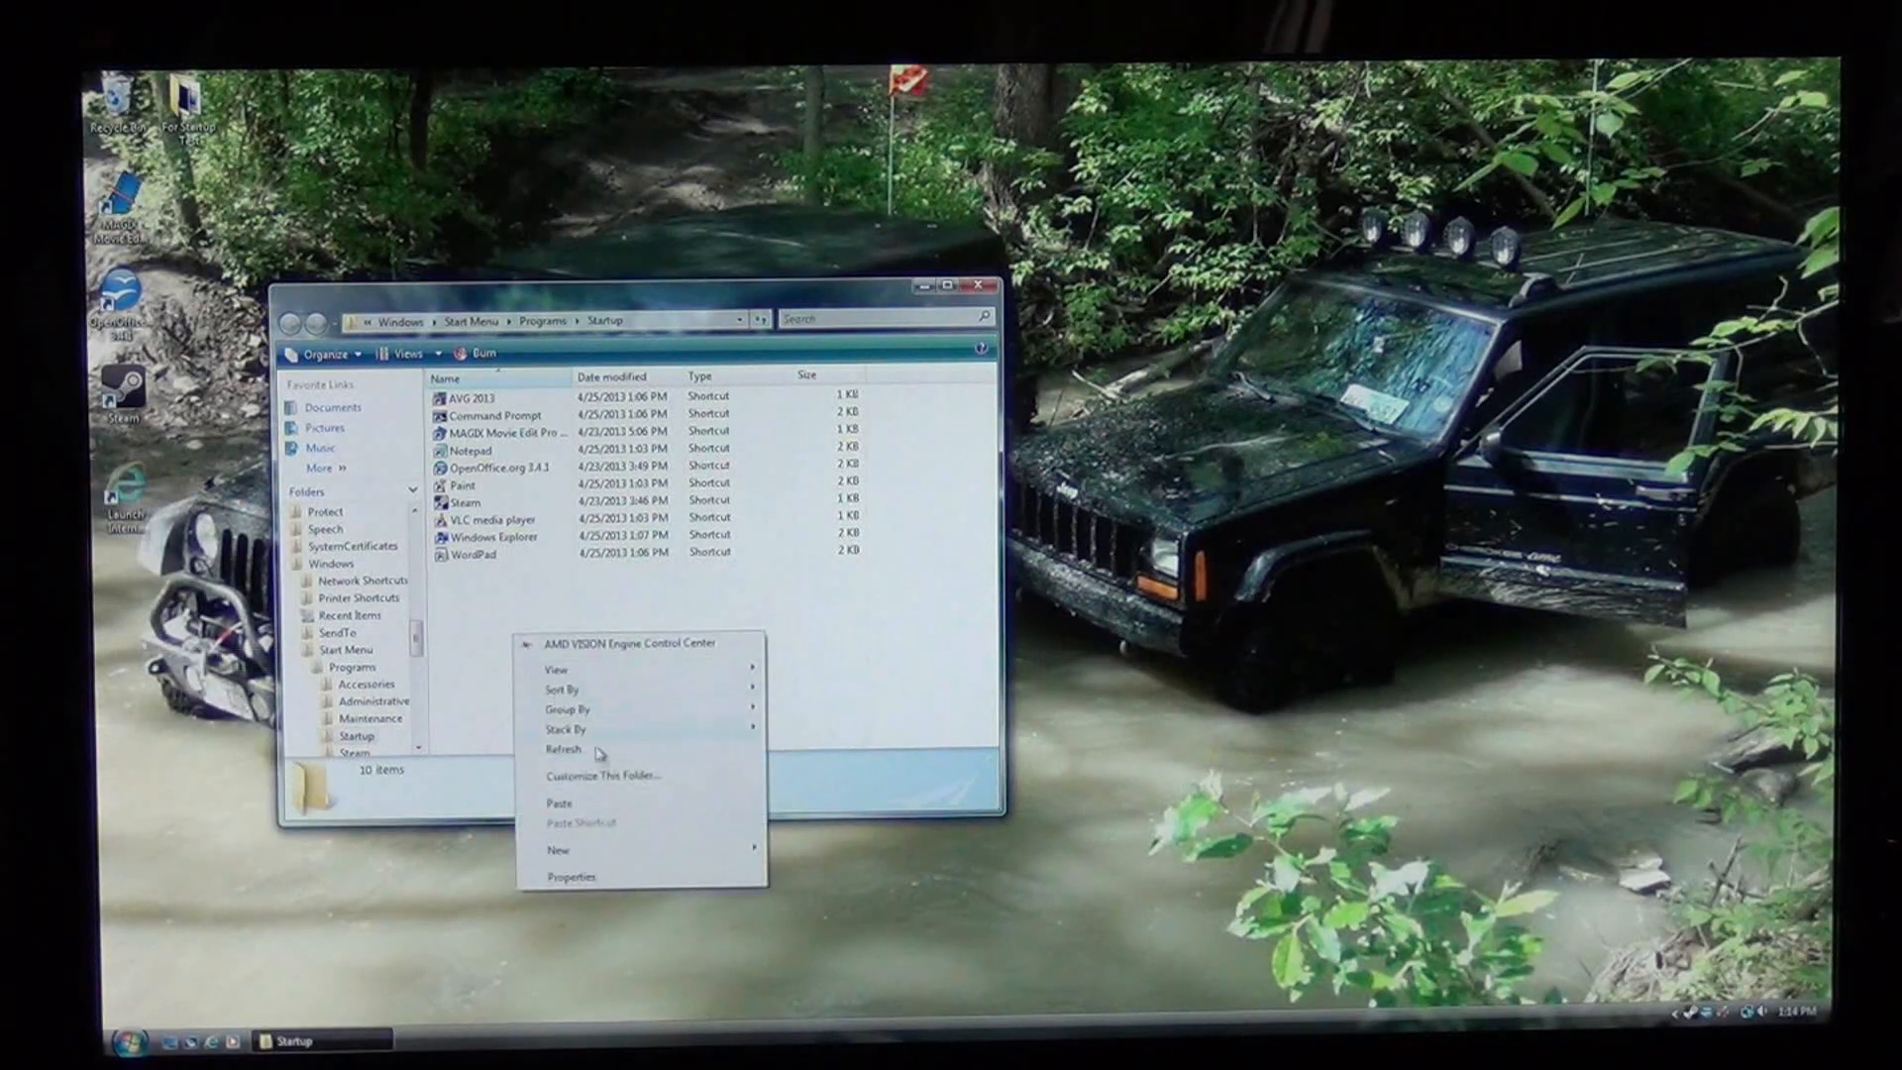
left_click(563, 750)
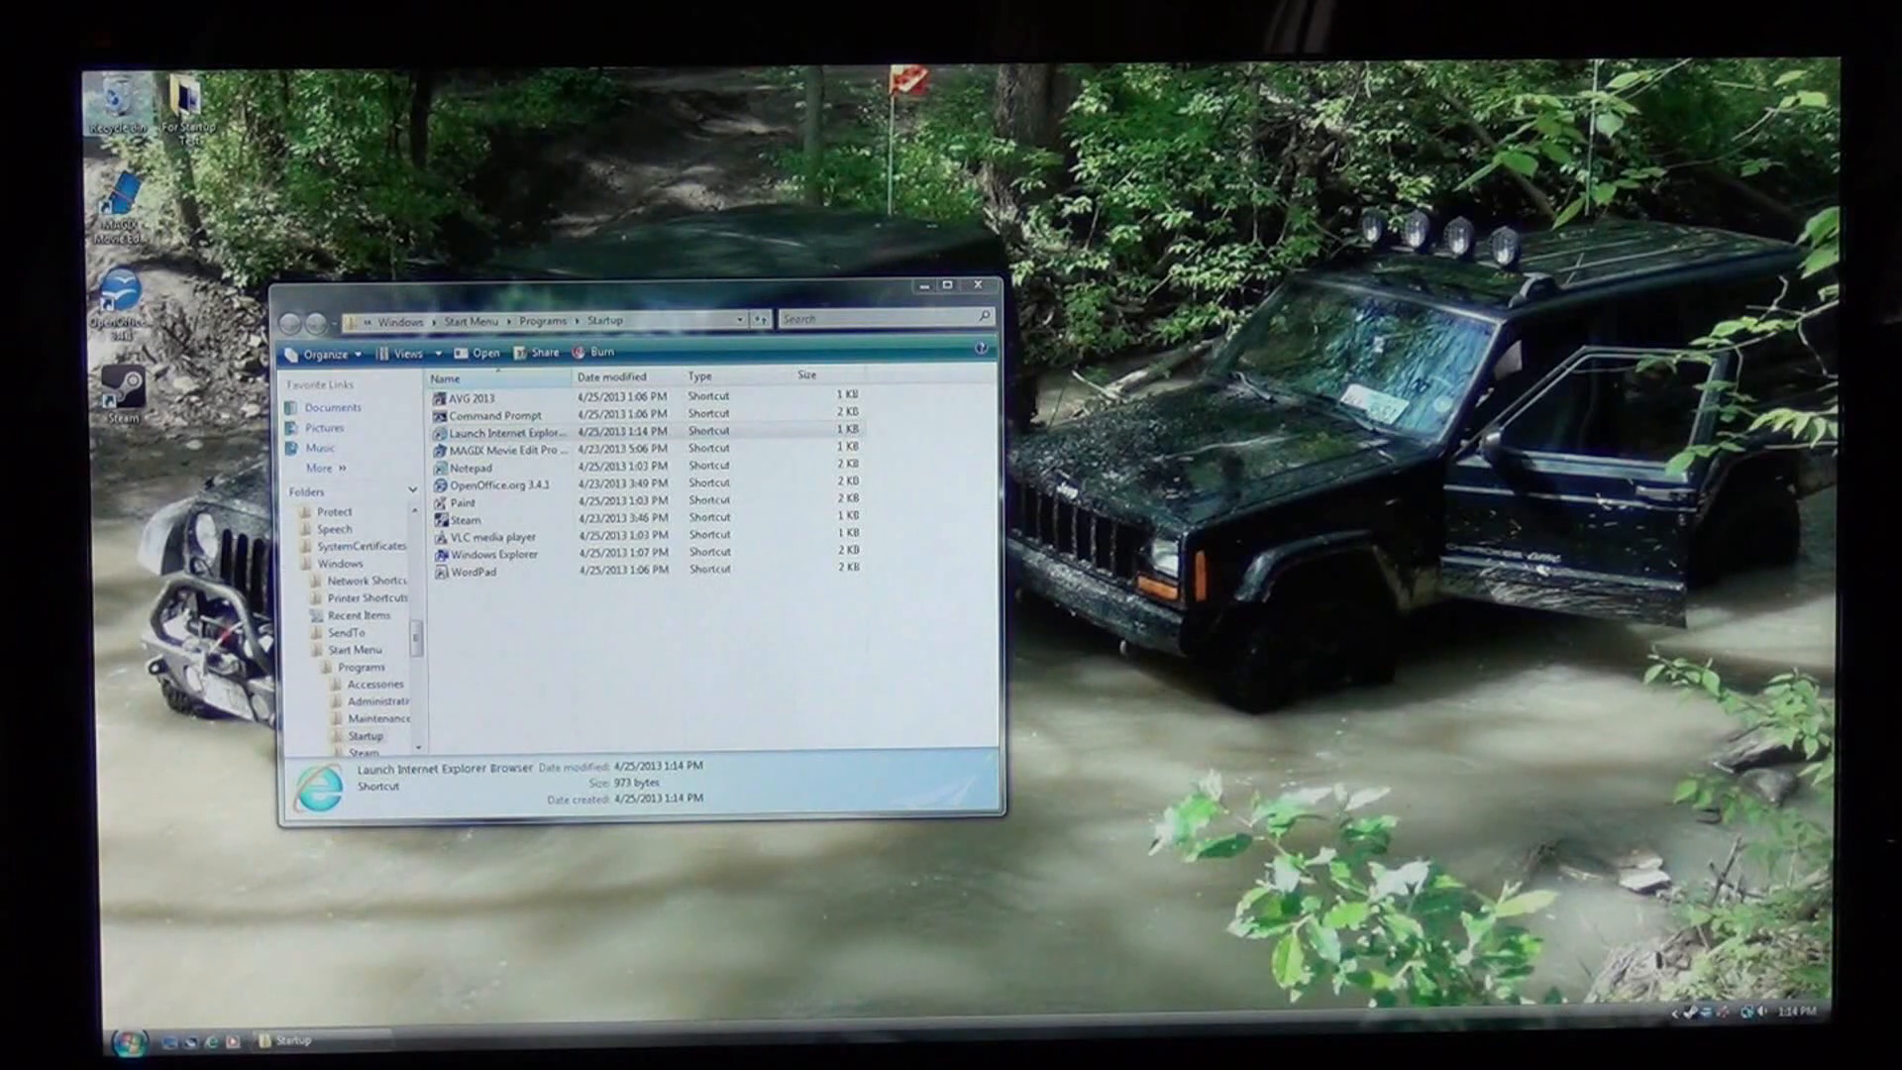